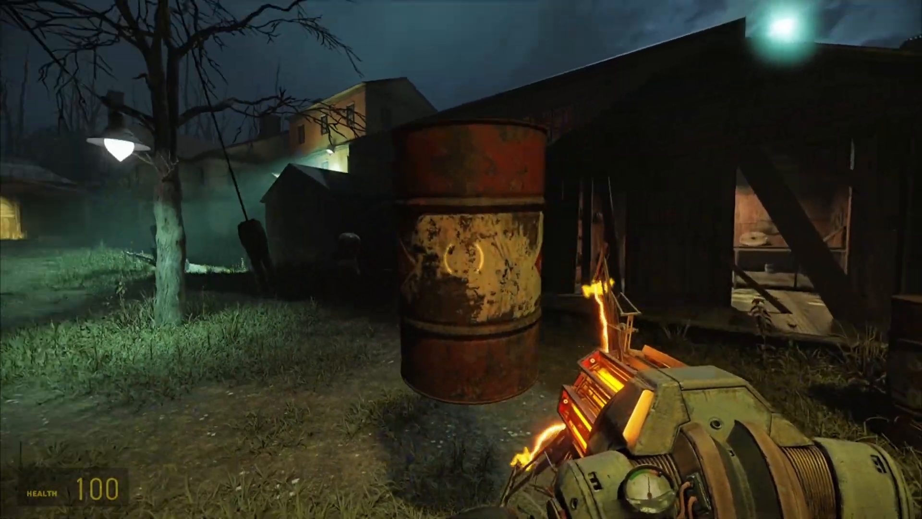
# Step: Leave Half-Life 2 and bring the unity.com homepage into view in the browser
pyautogui.click(461, 259)
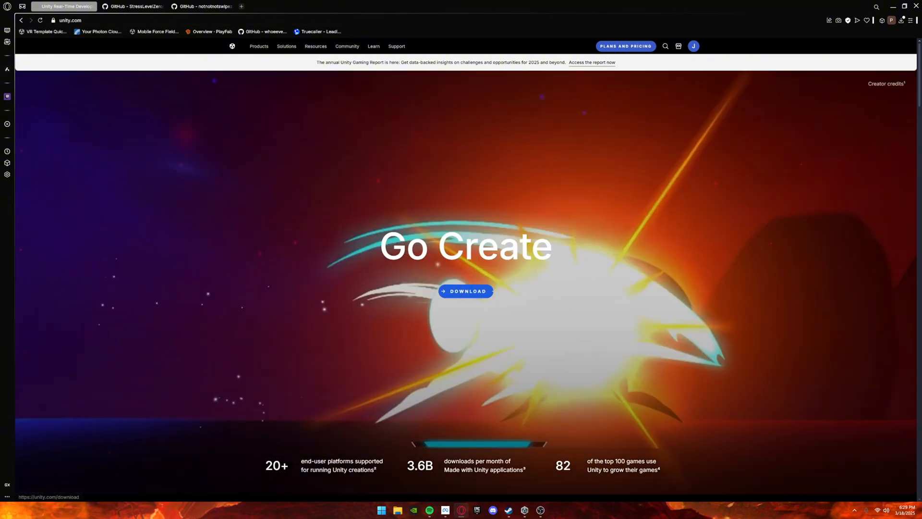
# Step: Reach the Download Unity page, then bring Unity Hub's project list forward from the taskbar
pyautogui.click(464, 291)
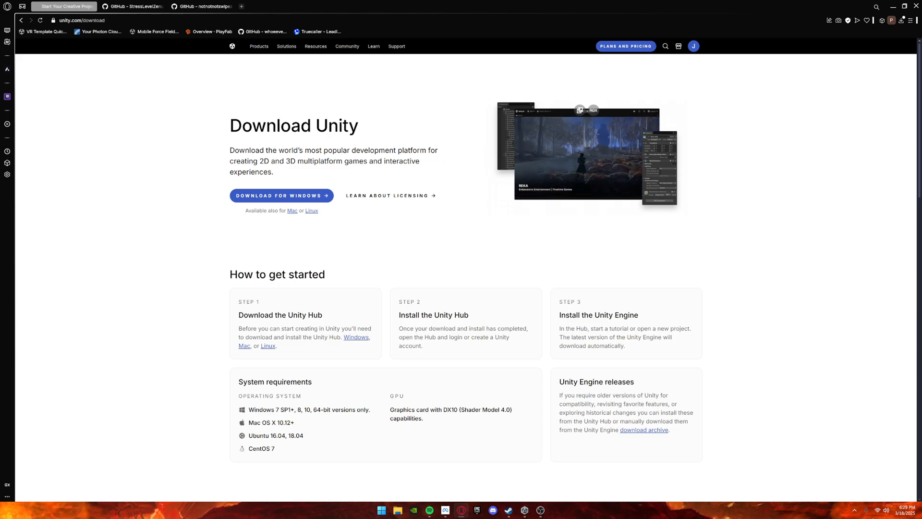
pyautogui.click(280, 195)
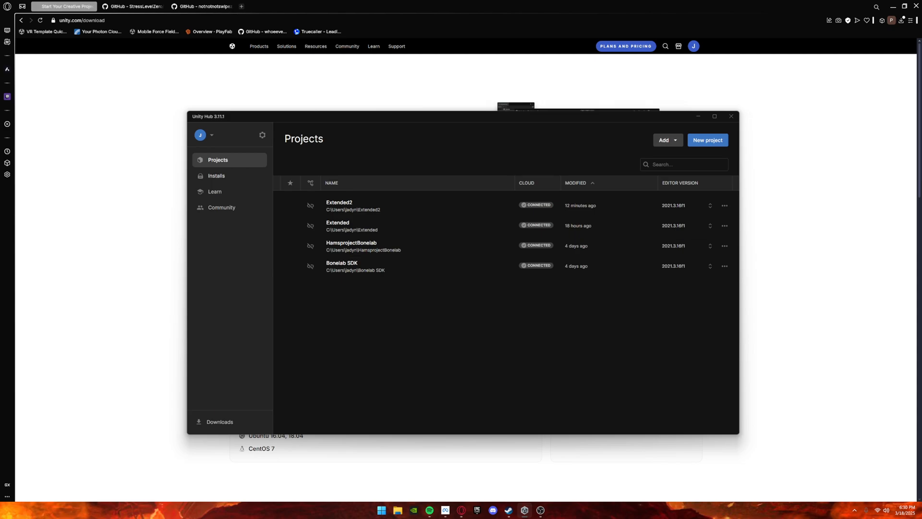
# Step: From Installs > Install Editor > Archive, reach the Unity download archive website
pyautogui.click(216, 175)
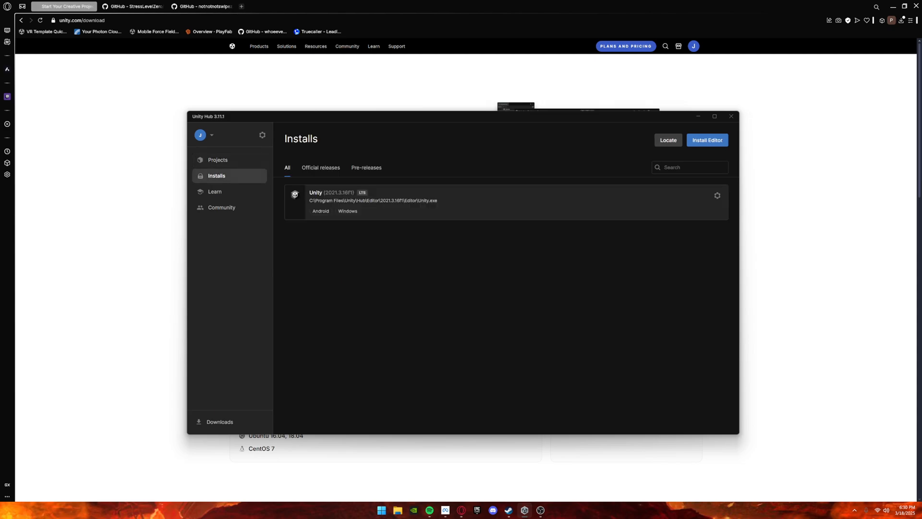
pyautogui.click(706, 140)
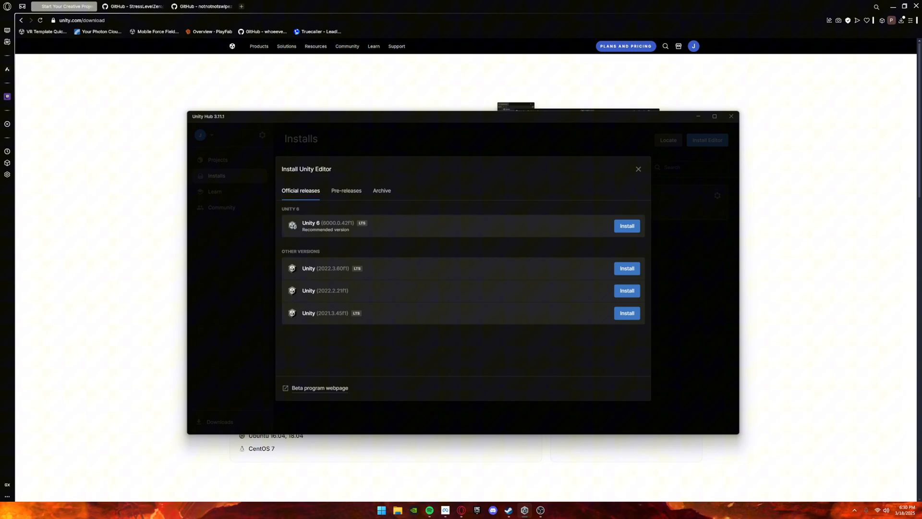
pyautogui.click(381, 190)
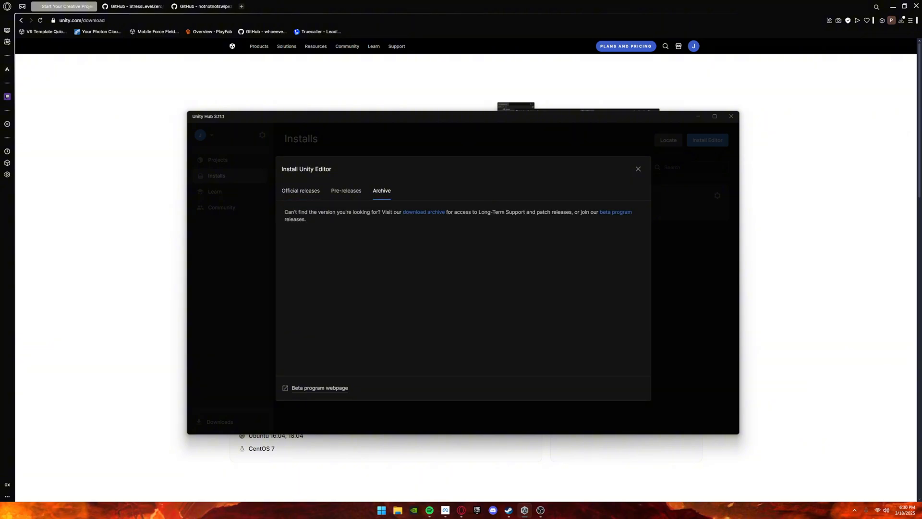
pyautogui.click(424, 211)
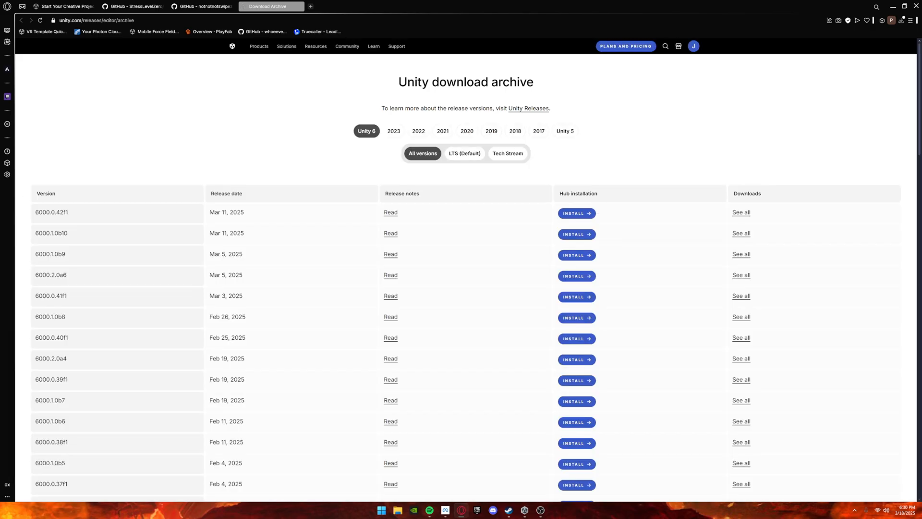
# Step: Filter the archive to 2021 releases around 2021.3.16f1, then switch to the MarrowSDK ProjectSetup wiki
pyautogui.click(465, 154)
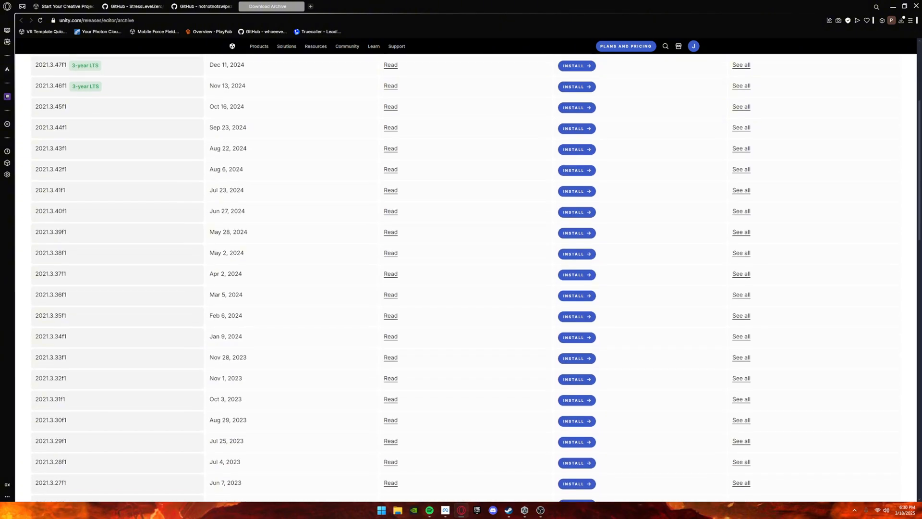
pyautogui.scroll(-3)
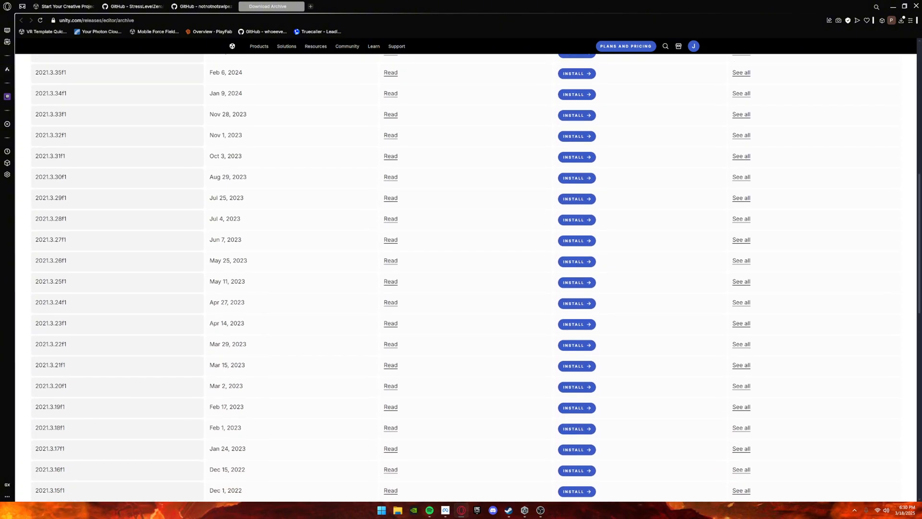
pyautogui.scroll(-3)
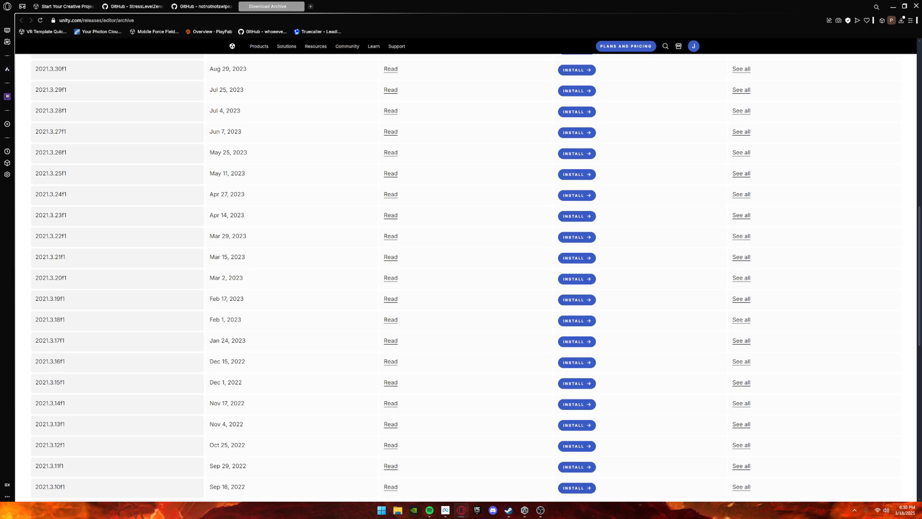
pyautogui.moveTo(577, 362)
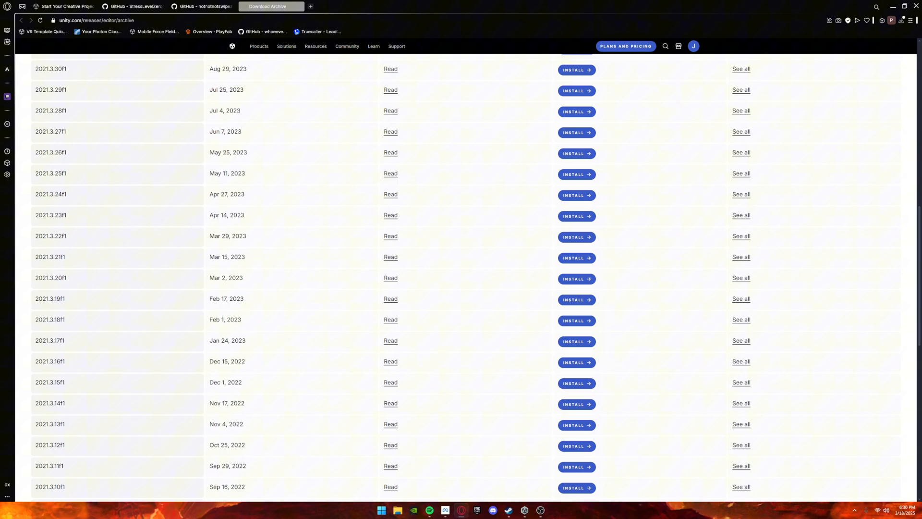
pyautogui.moveTo(524, 510)
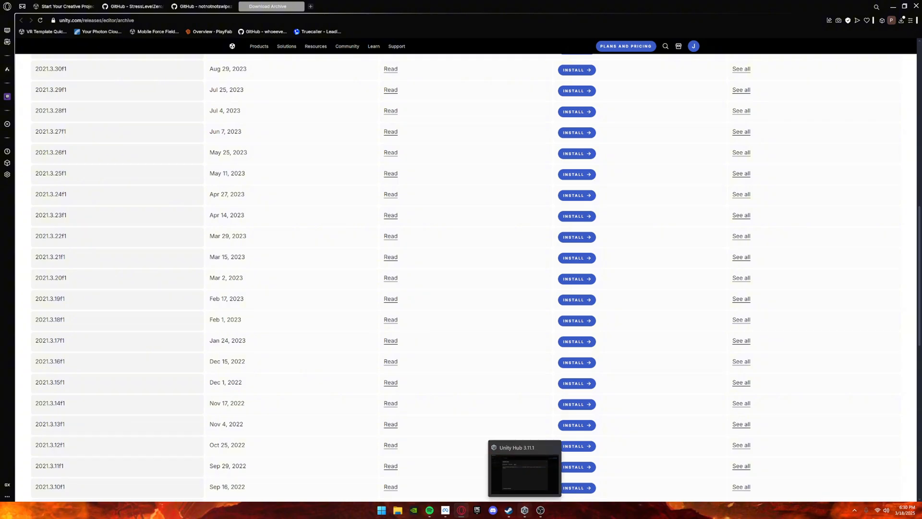
pyautogui.click(132, 6)
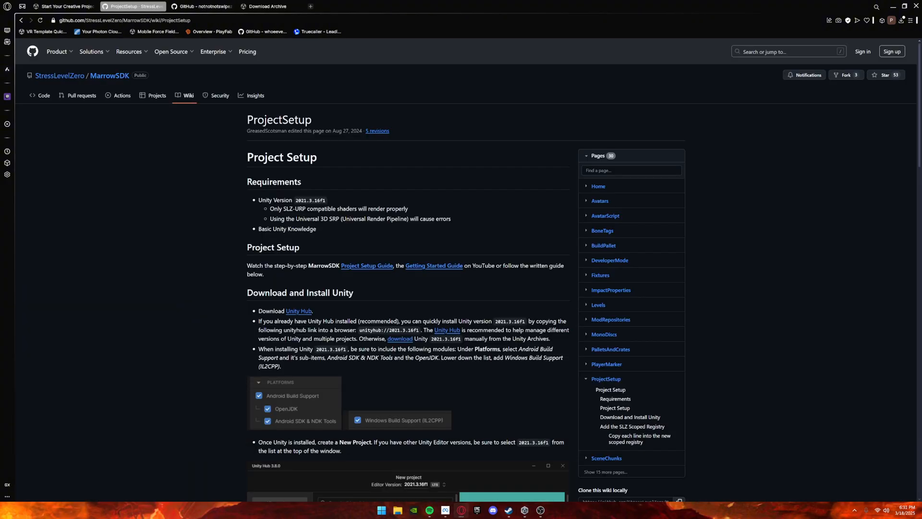
# Step: Scroll through the wiki's Download and Install Unity section
pyautogui.scroll(-3)
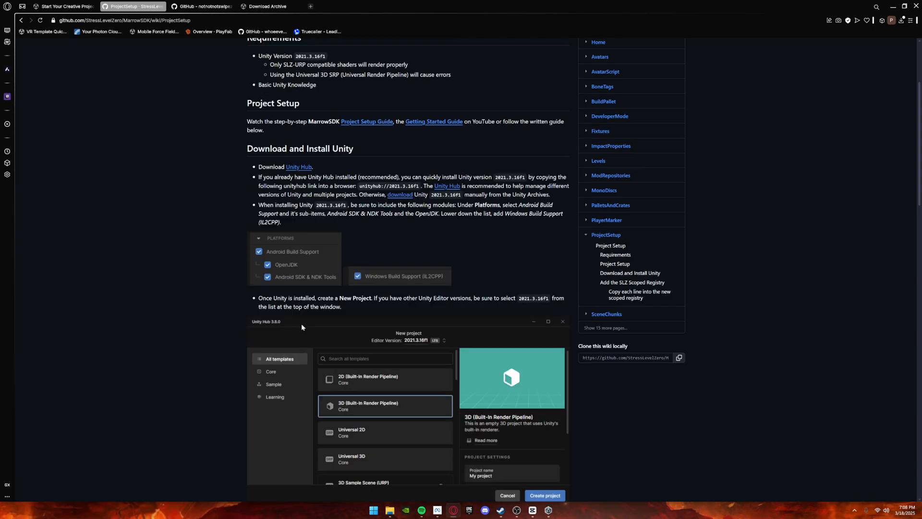
pyautogui.moveTo(268, 287)
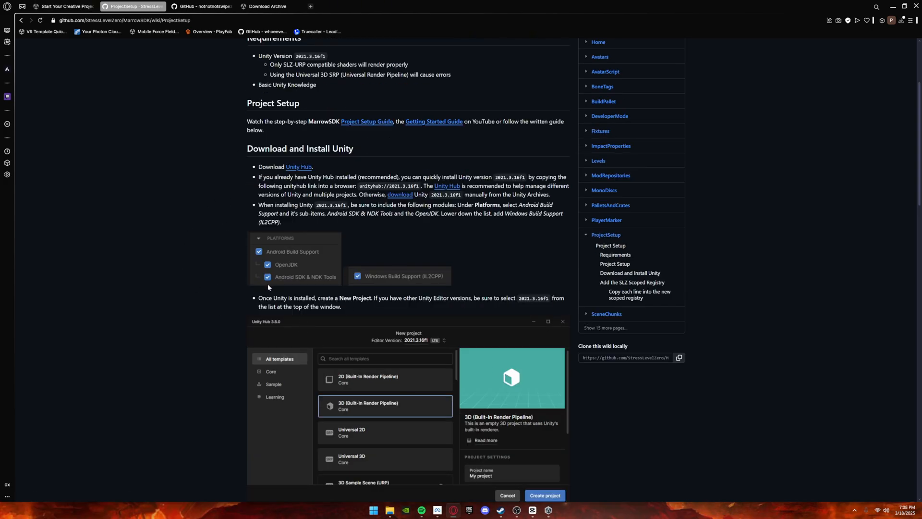
pyautogui.scroll(-3)
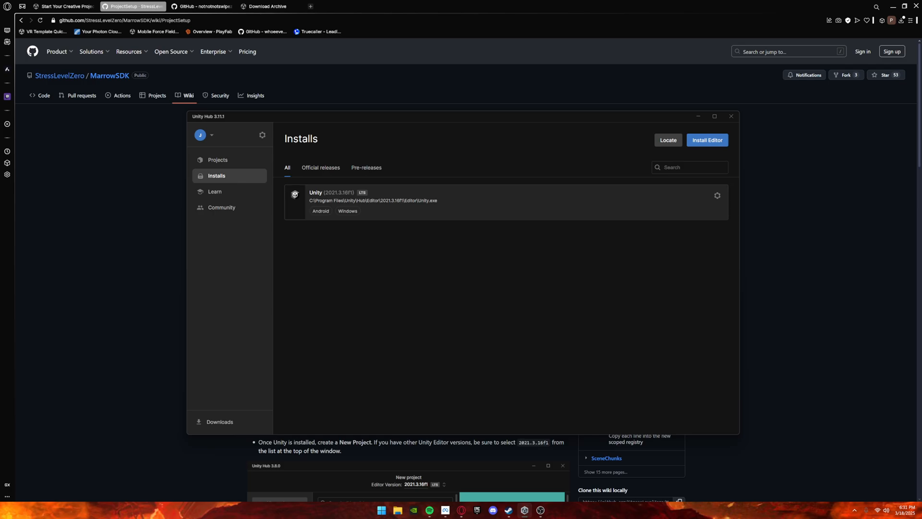
# Step: Create a new 3D (Built-In Render Pipeline) project on 2021.3.16f1 and open it in the editor
pyautogui.click(218, 159)
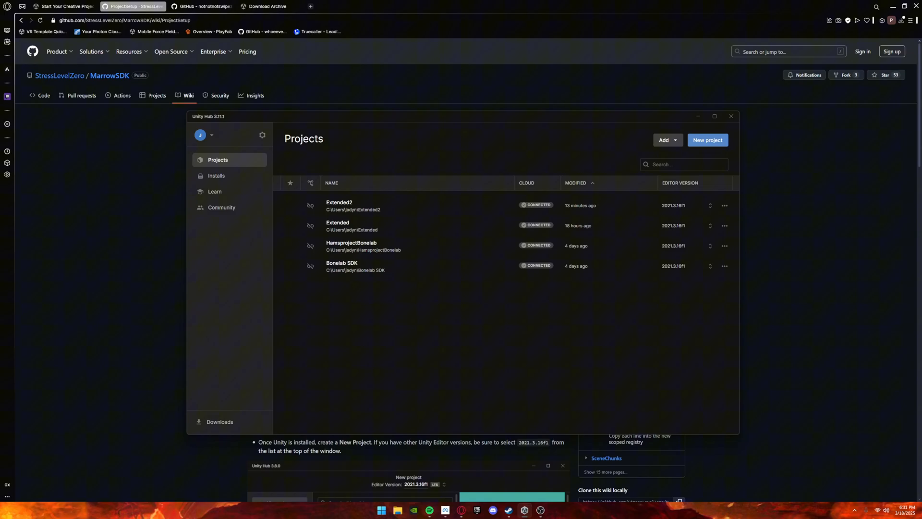
pyautogui.click(708, 140)
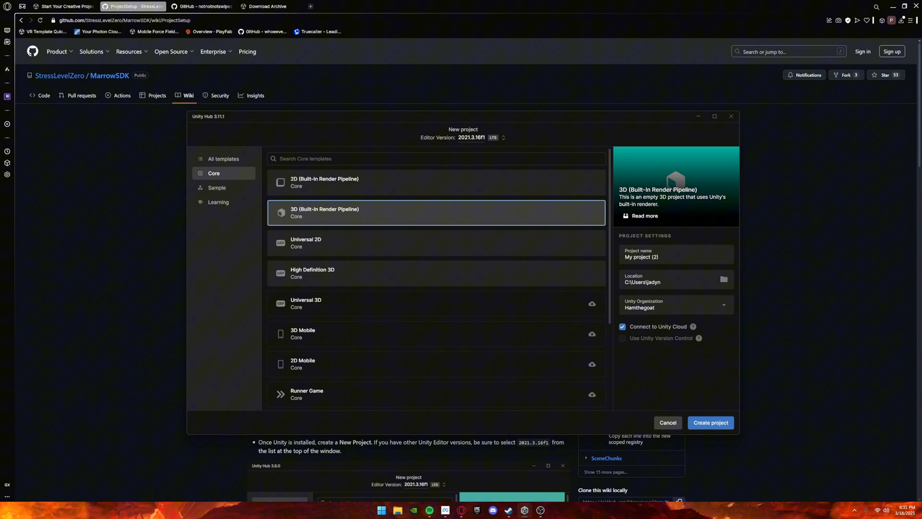
pyautogui.click(654, 257)
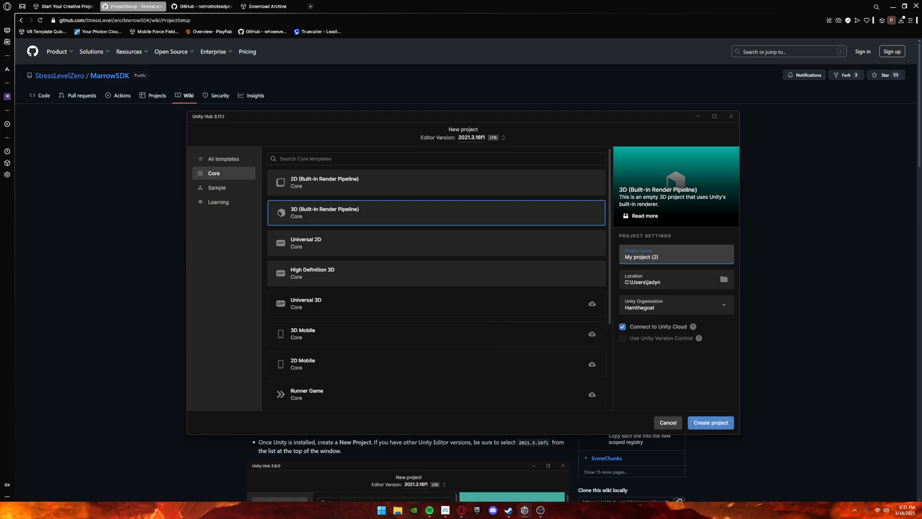
pyautogui.click(710, 422)
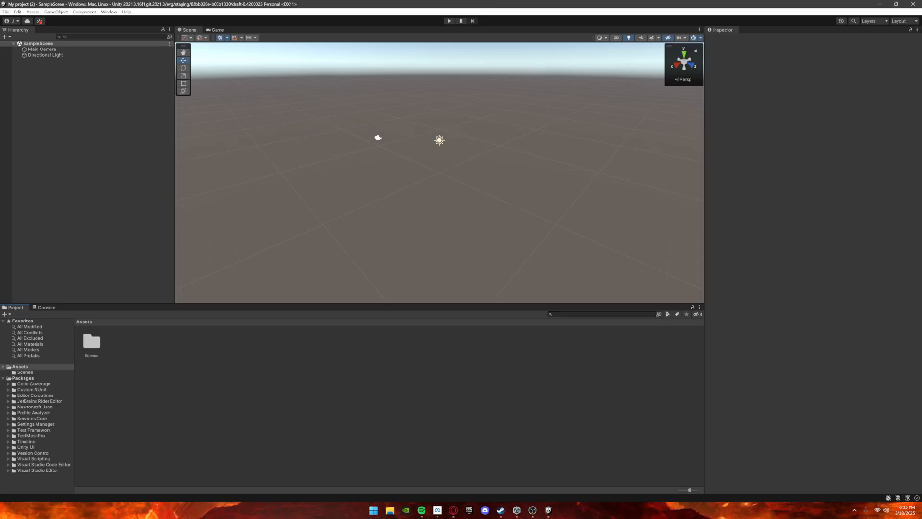
# Step: Via Window > Package Manager, reach the gear menu's Advanced Project Settings
pyautogui.click(108, 12)
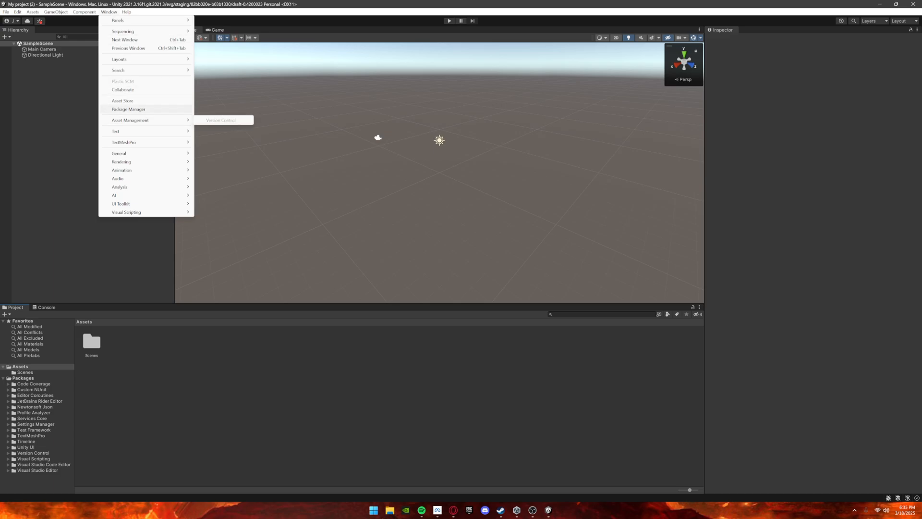
pyautogui.click(128, 109)
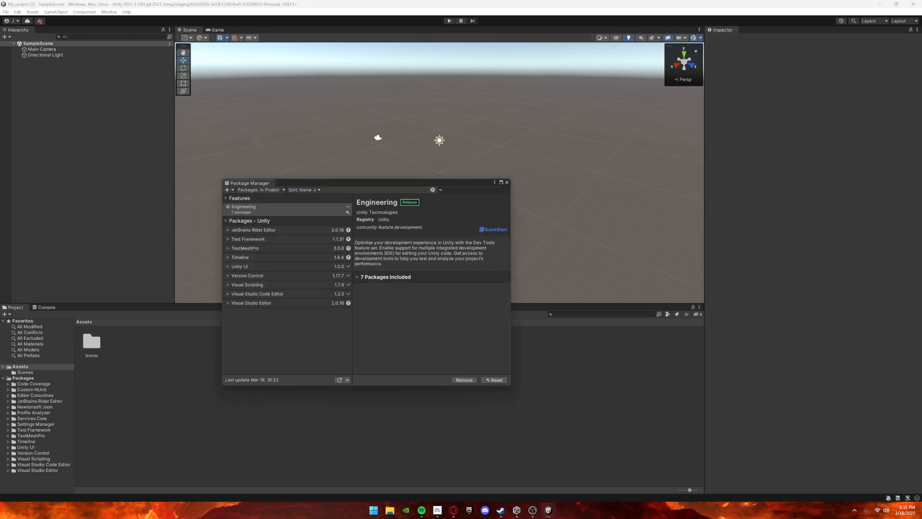
pyautogui.click(433, 190)
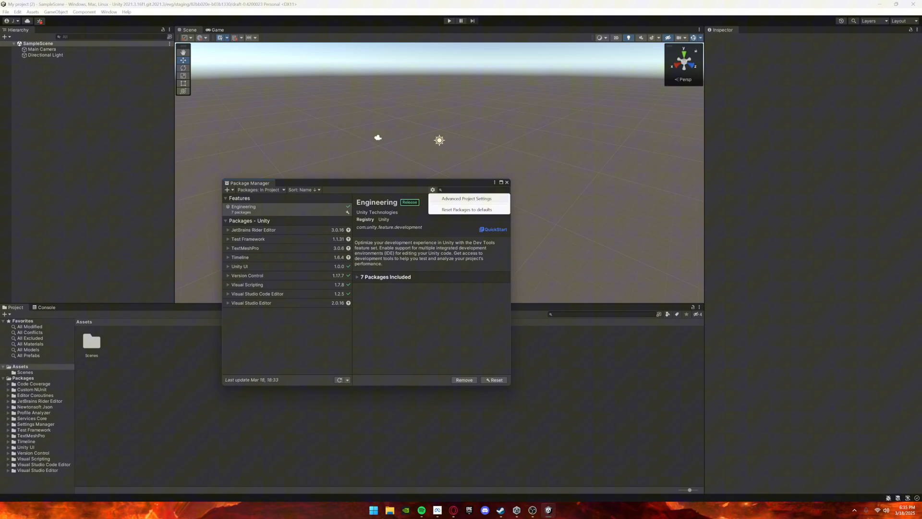
pyautogui.click(466, 198)
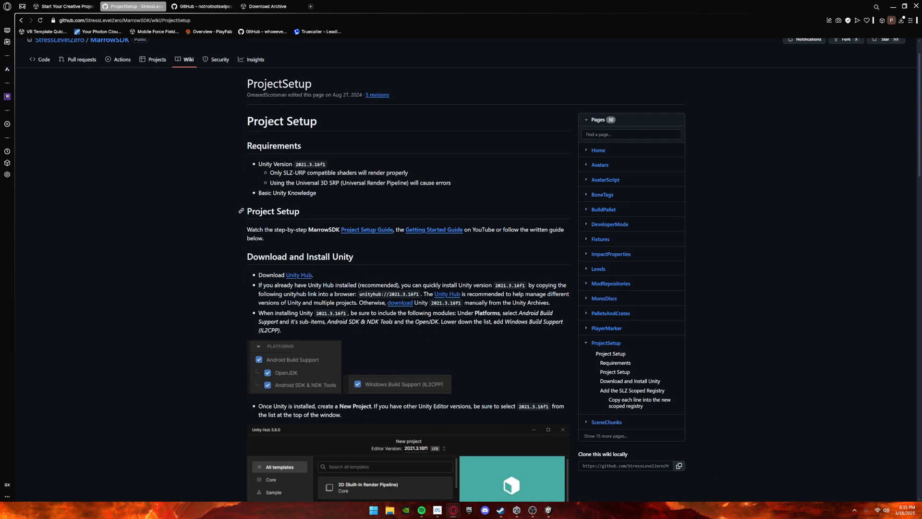
# Step: Scroll the ProjectSetup wiki down to the scoped registry instructions
pyautogui.scroll(-3)
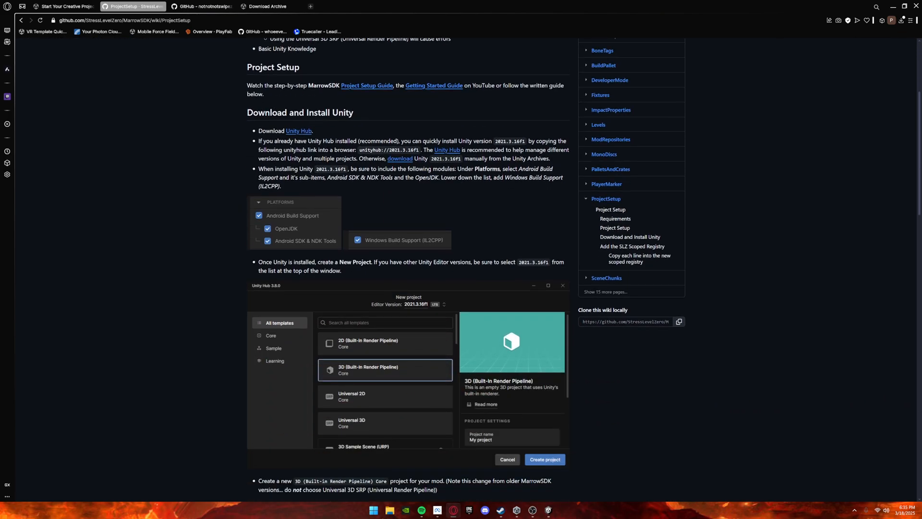
pyautogui.scroll(-3)
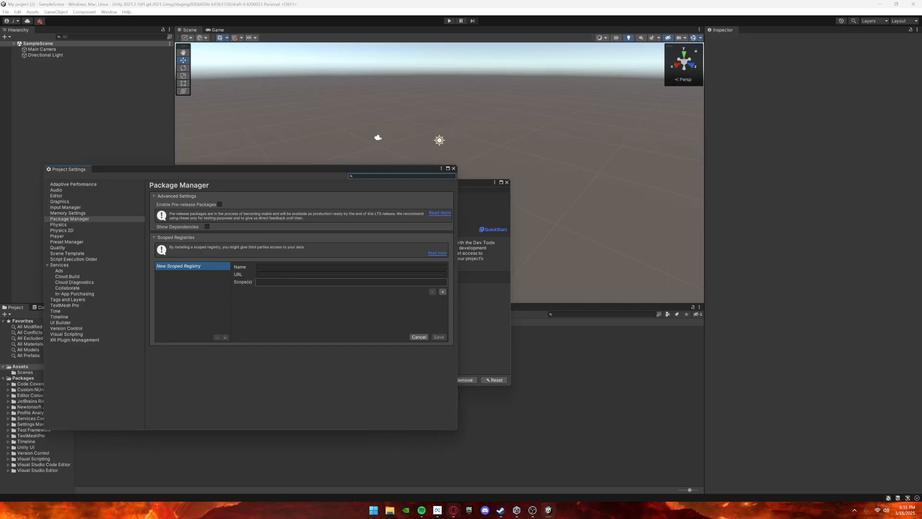
# Step: Fill the scoped registry as SLZ with the registry.stresslevelzero.com URL and three scopes copied from the wiki, and save it
pyautogui.click(350, 274)
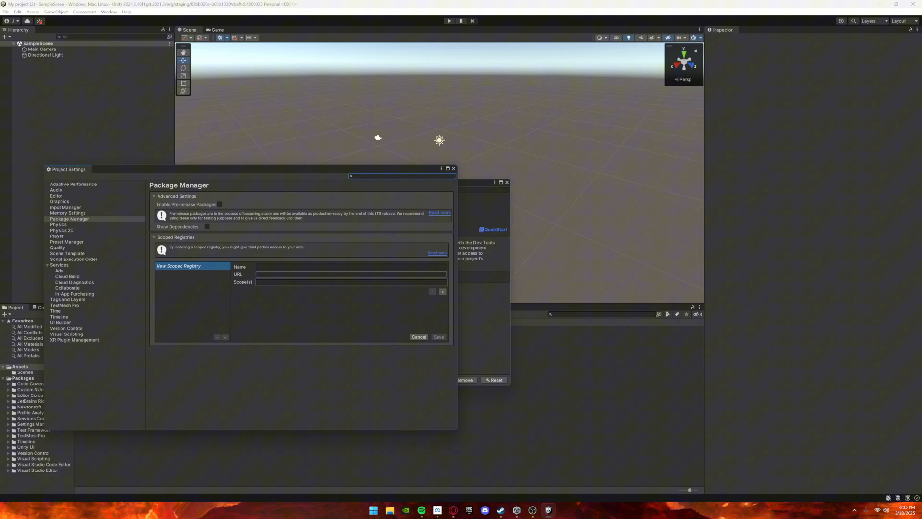
pyautogui.write('SLZ')
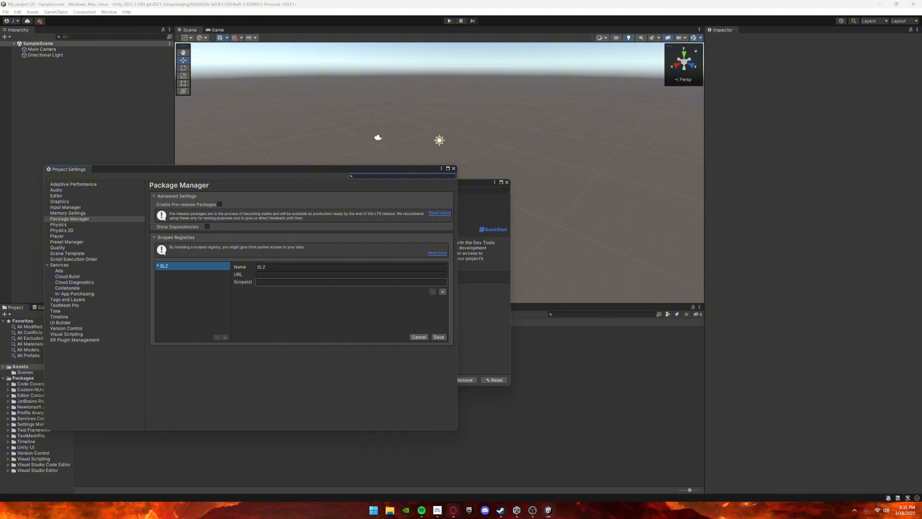
pyautogui.click(135, 6)
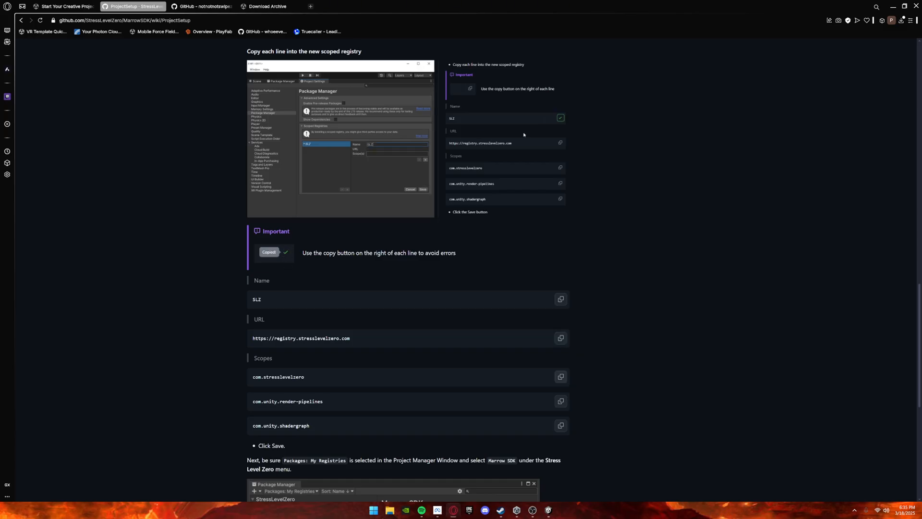
pyautogui.click(560, 402)
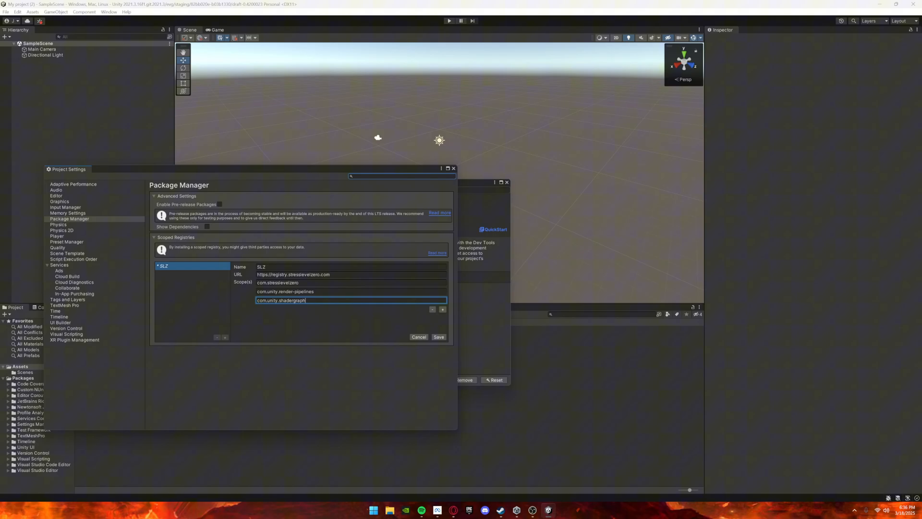
pyautogui.click(437, 336)
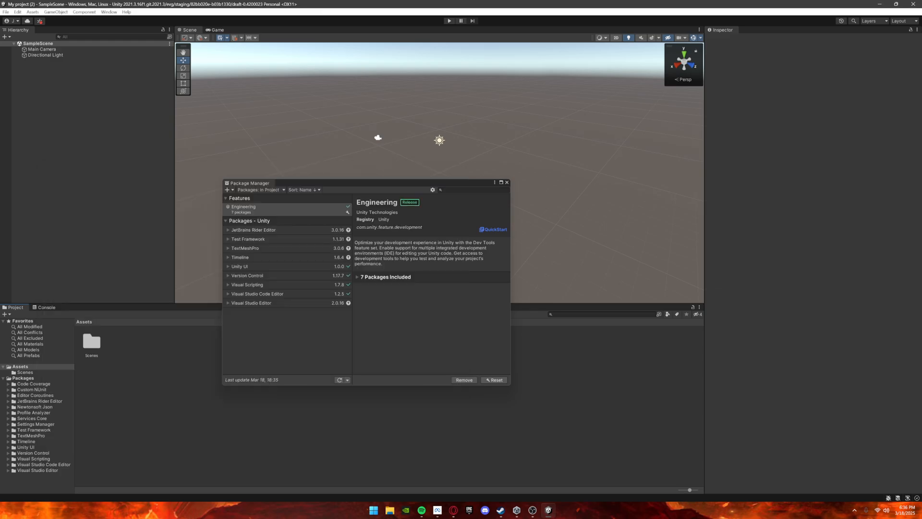
pyautogui.click(260, 189)
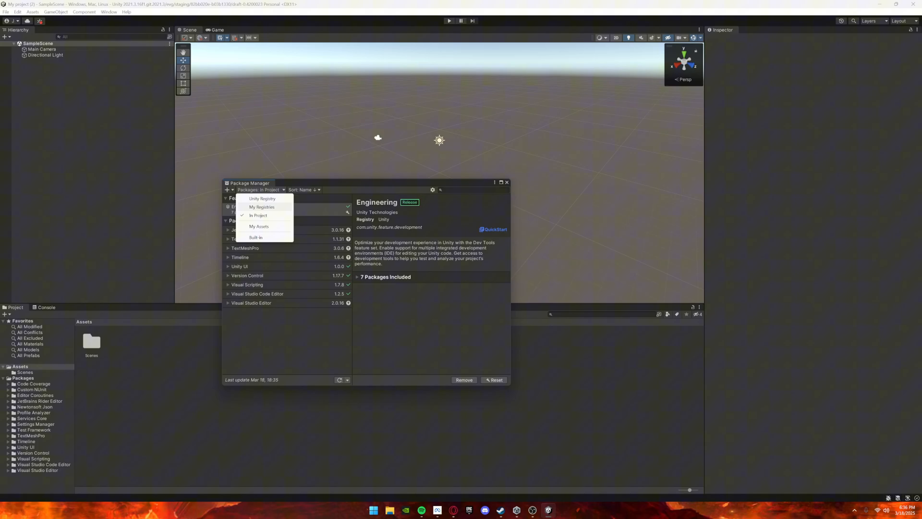
# Step: Under Packages: My Registries, install Marrow SDK 1.2 and look at the Marrow Backlot package
pyautogui.click(261, 207)
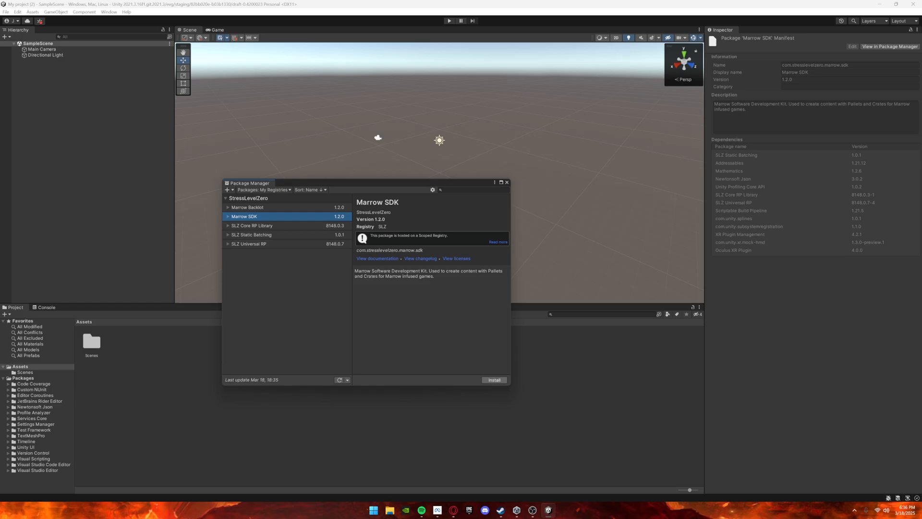
pyautogui.click(494, 379)
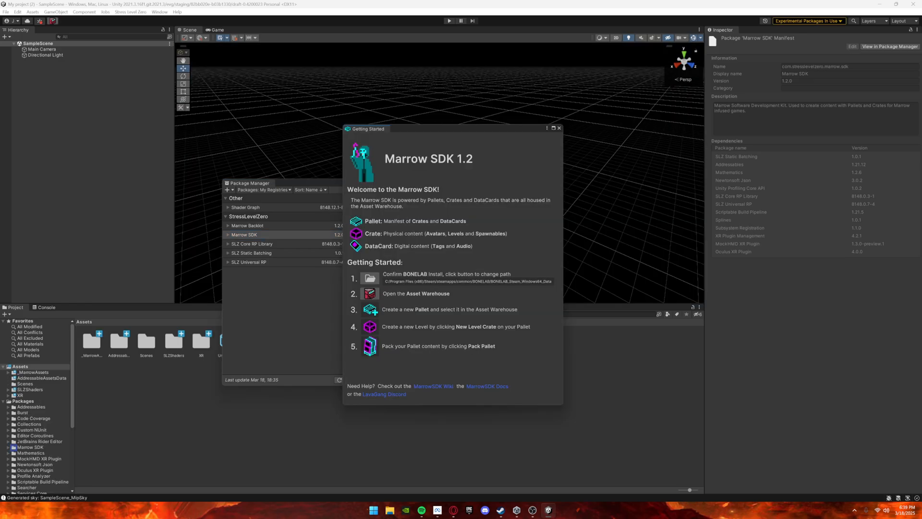
pyautogui.click(247, 225)
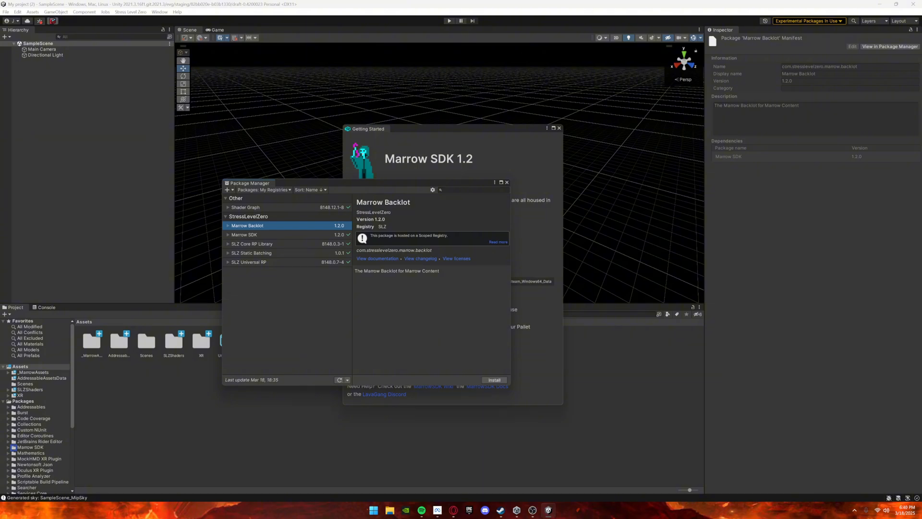
pyautogui.click(493, 380)
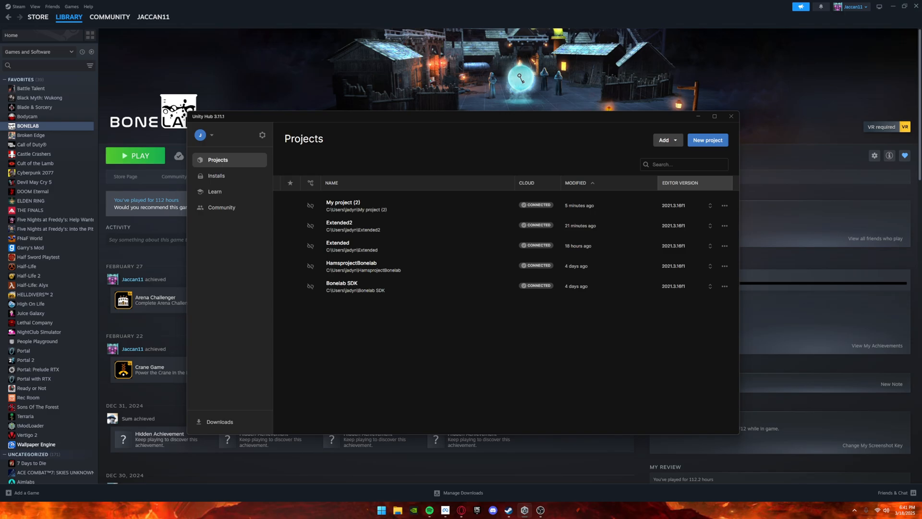
# Step: Create a new 3D (Built-In Render Pipeline) project named My project (3) from Unity Hub
pyautogui.click(707, 140)
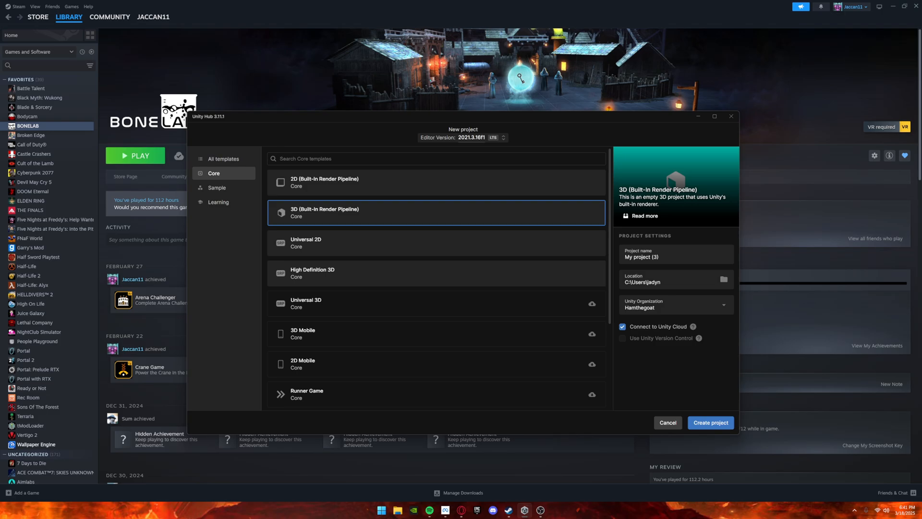
pyautogui.click(710, 423)
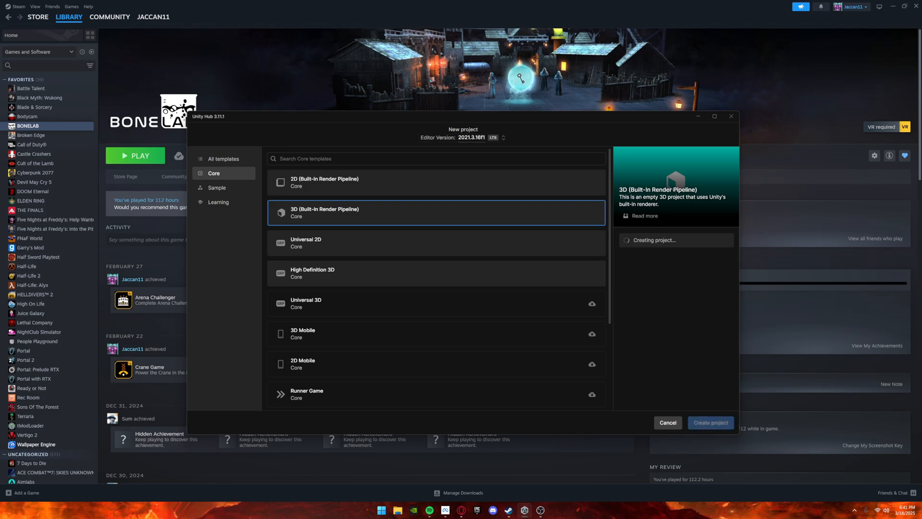
pyautogui.click(710, 423)
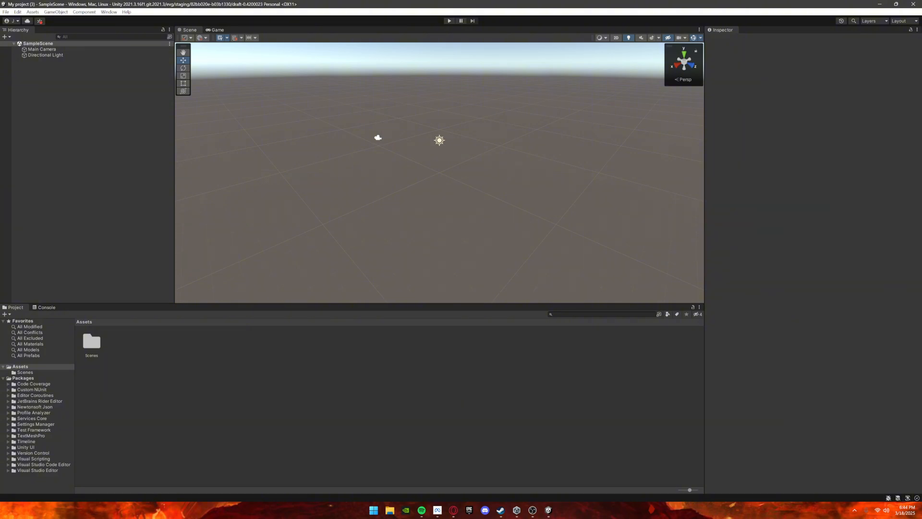
# Step: Reach the advanced package project settings from the Package Manager
pyautogui.click(108, 12)
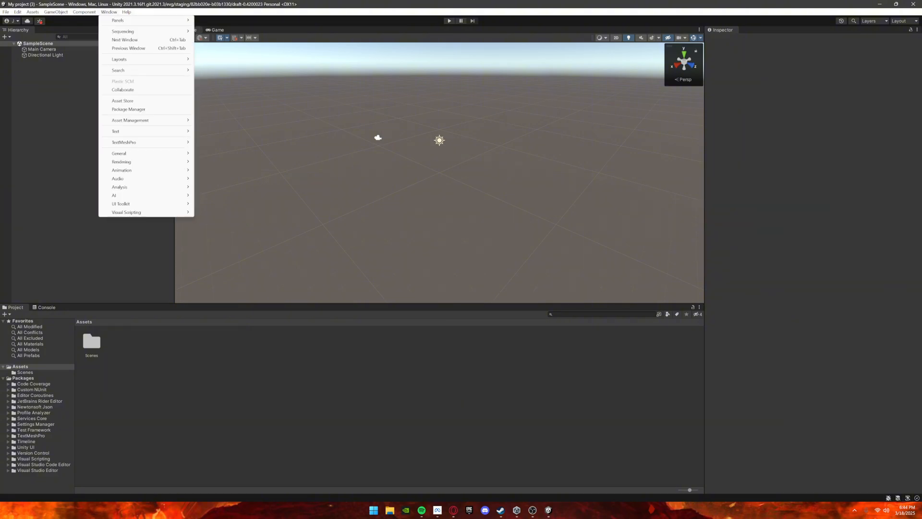
pyautogui.click(127, 109)
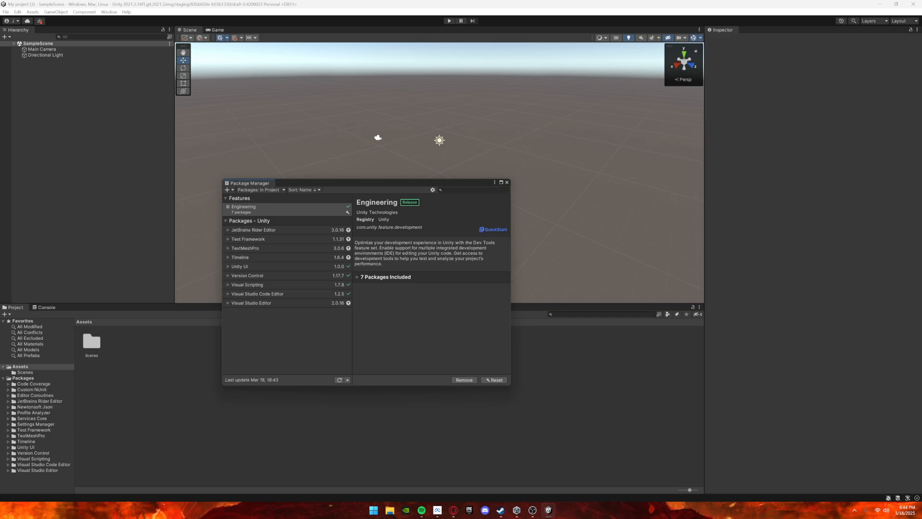
pyautogui.click(433, 189)
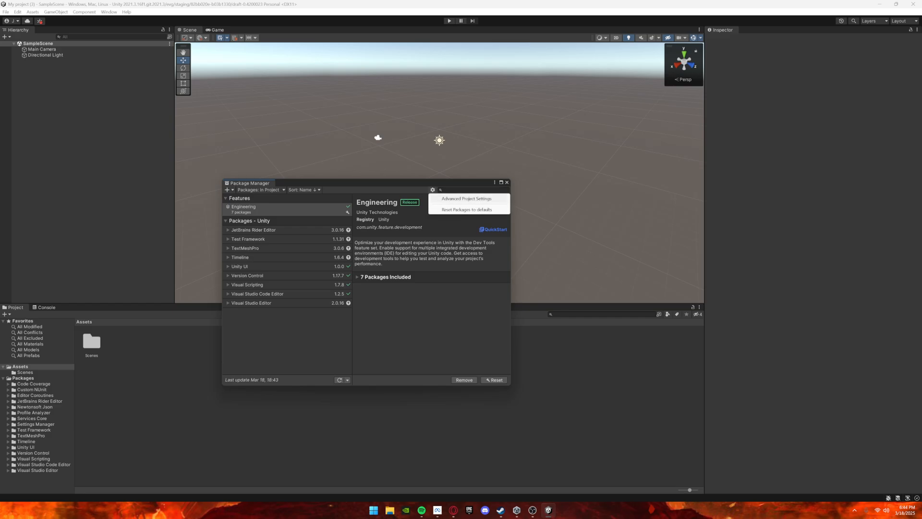
pyautogui.click(465, 197)
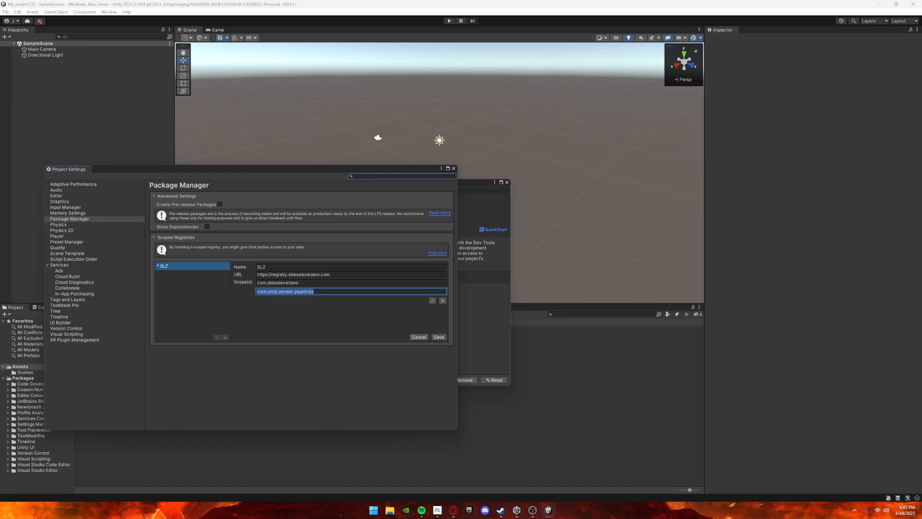
# Step: Fill in the SLZ scoped registry with the StressLevelZero, render-pipelines and com.unity.shadergraph scopes and save
pyautogui.write('com.unity.shadergraph')
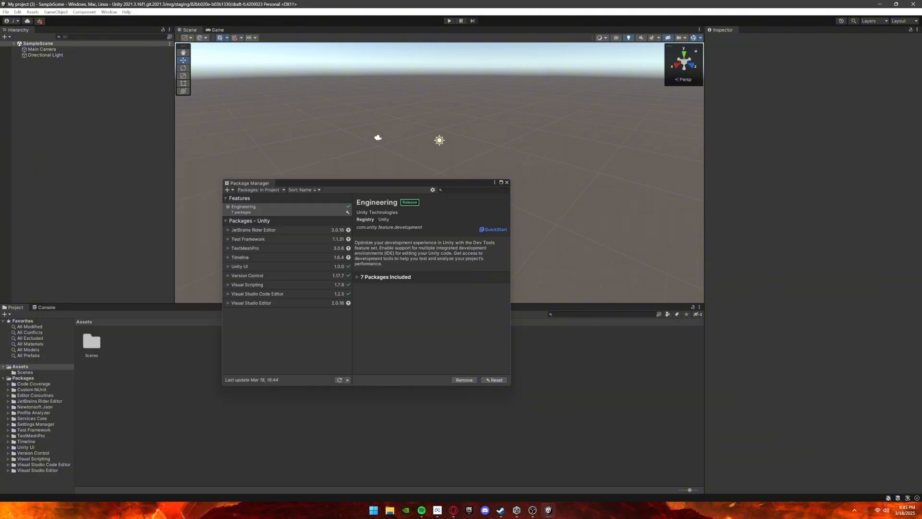
pyautogui.click(260, 189)
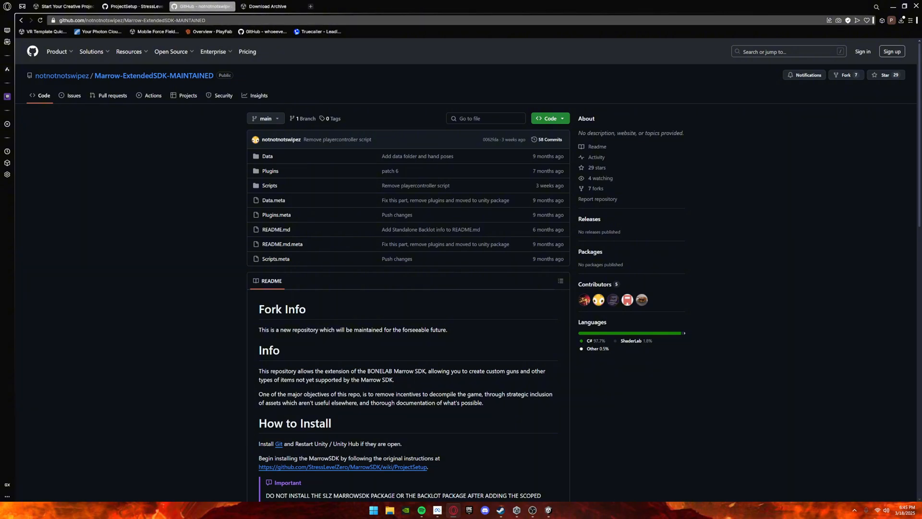
# Step: Scroll the Marrow-ExtendedSDK-MAINTAINED README to the How to Install section with its git URL
pyautogui.scroll(-3)
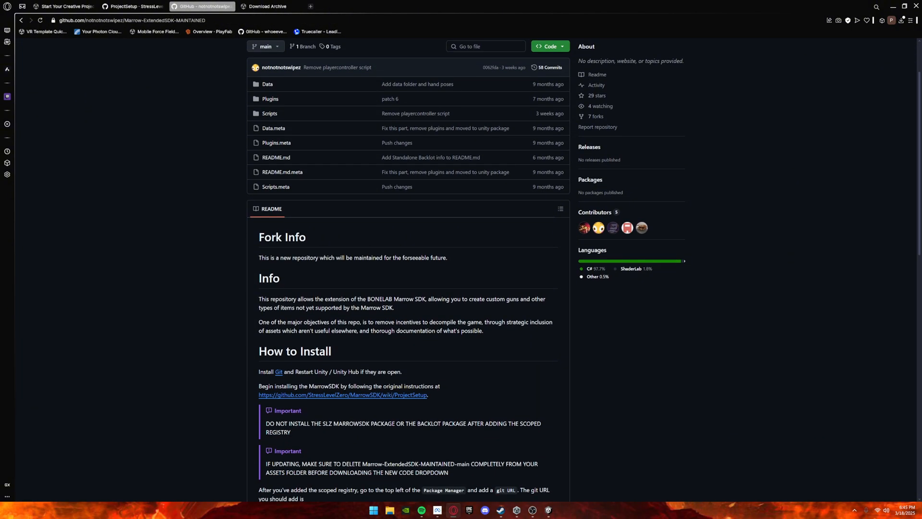
pyautogui.scroll(-3)
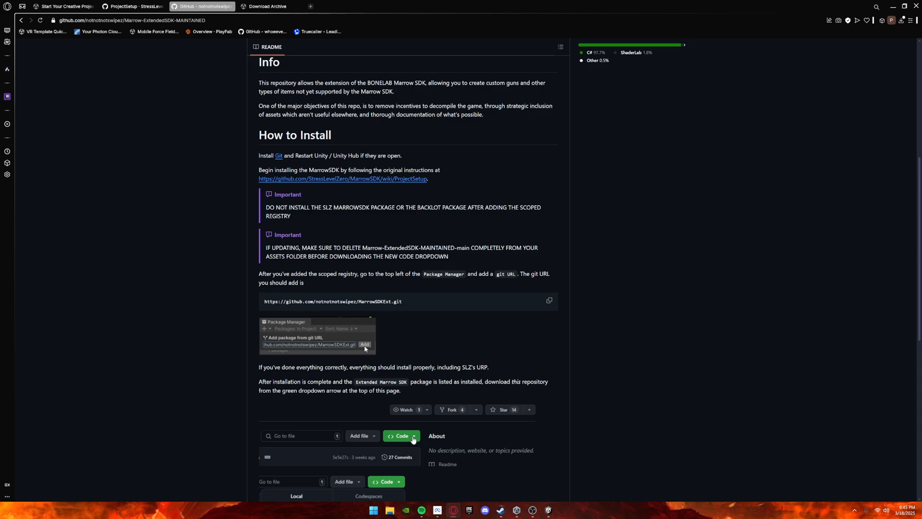
pyautogui.click(549, 301)
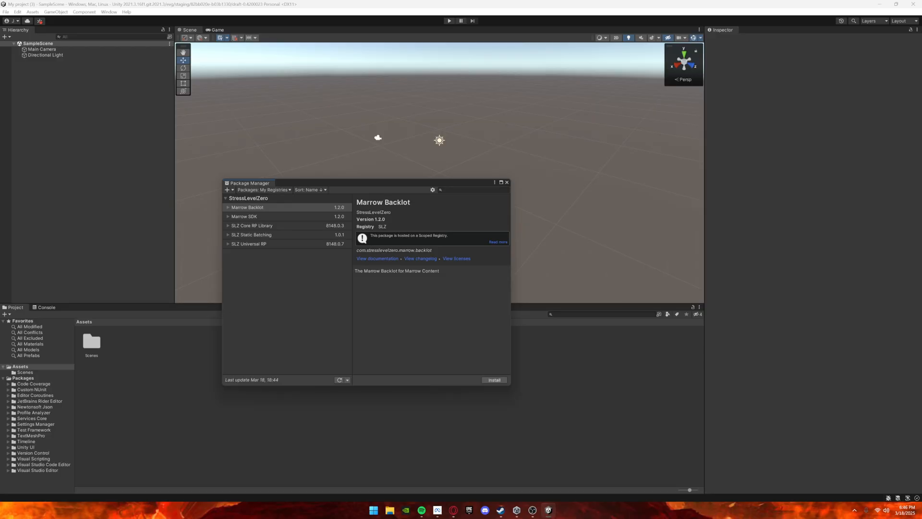
# Step: Show the Package Manager's add-package choices (disk, tarball, git URL, by name)
pyautogui.click(228, 189)
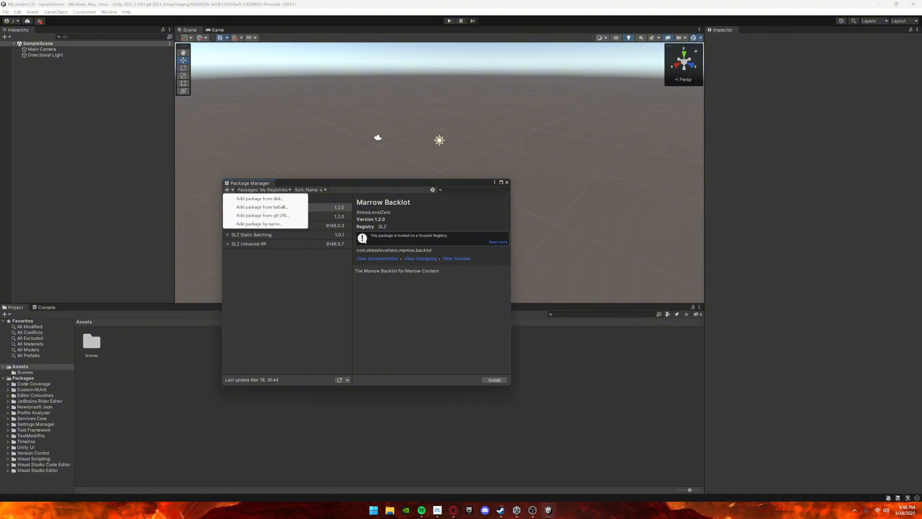
pyautogui.click(263, 215)
pyautogui.write('gi')
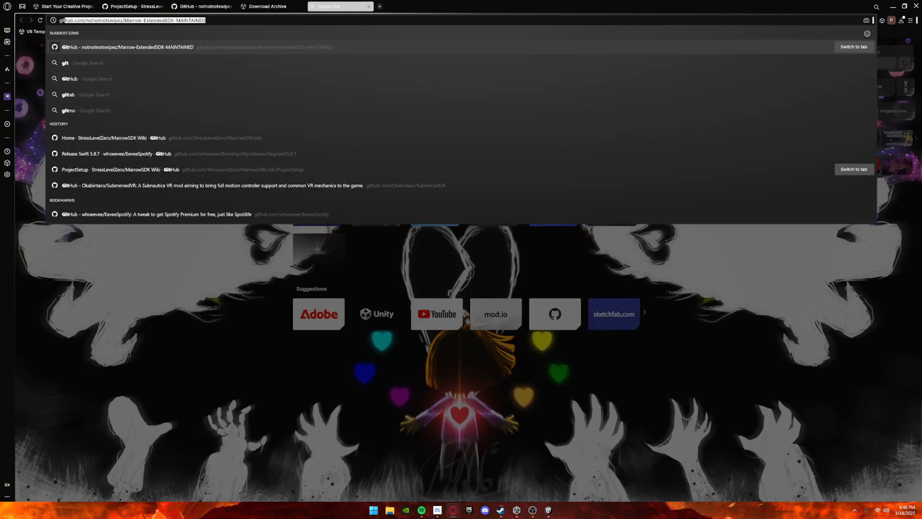
# Step: Download the 64-bit Git for Windows installer from git-scm.com
pyautogui.click(83, 64)
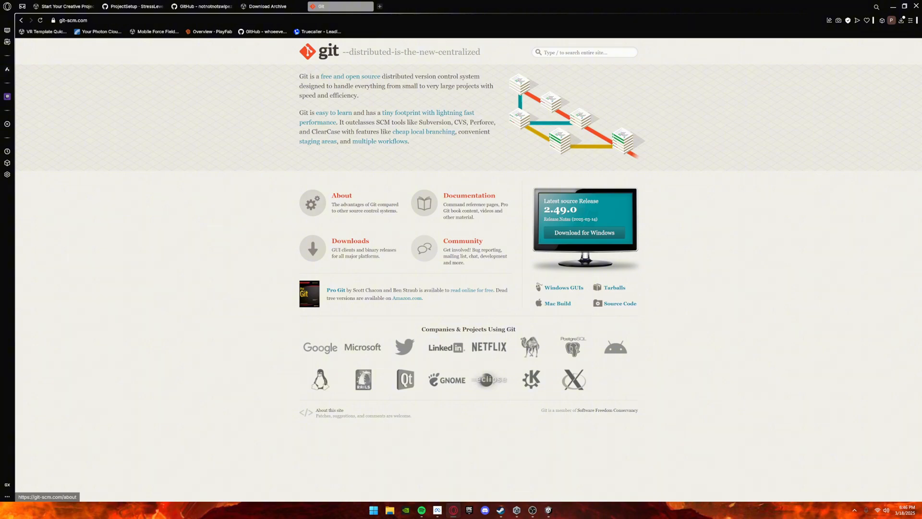
pyautogui.moveTo(583, 233)
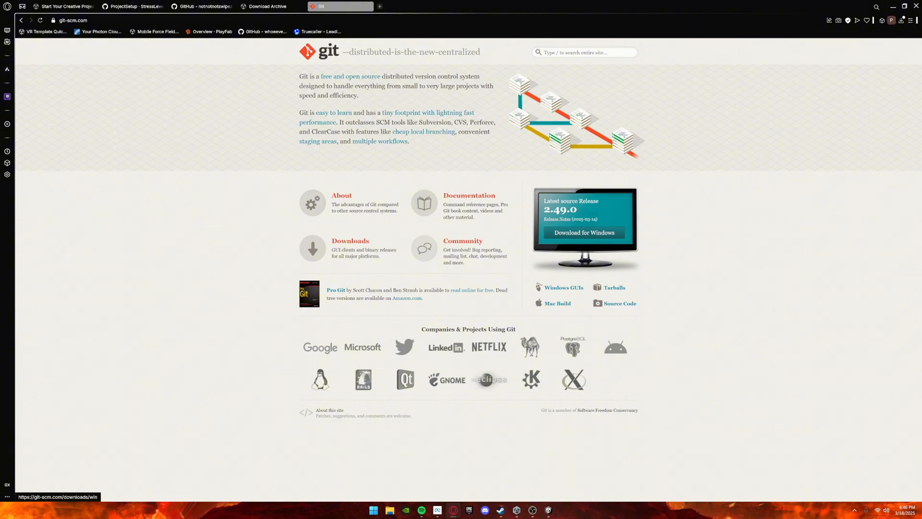
pyautogui.click(584, 233)
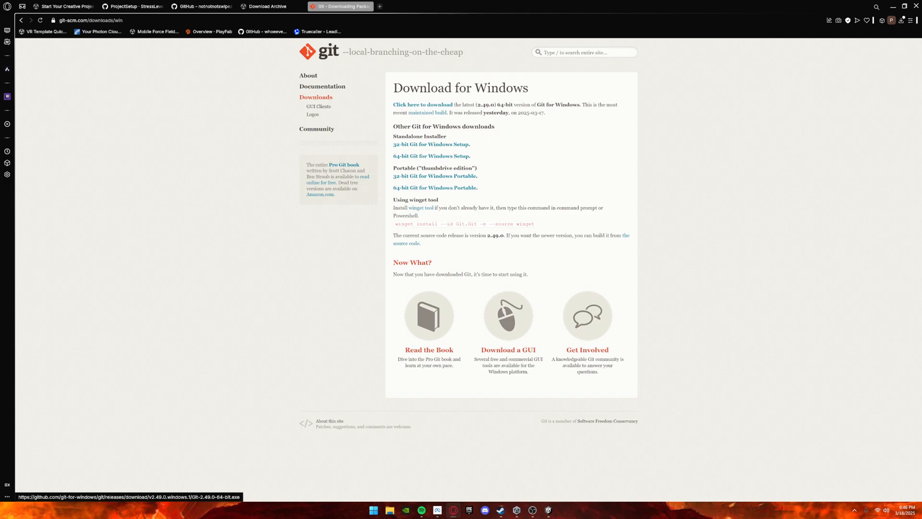
pyautogui.click(423, 105)
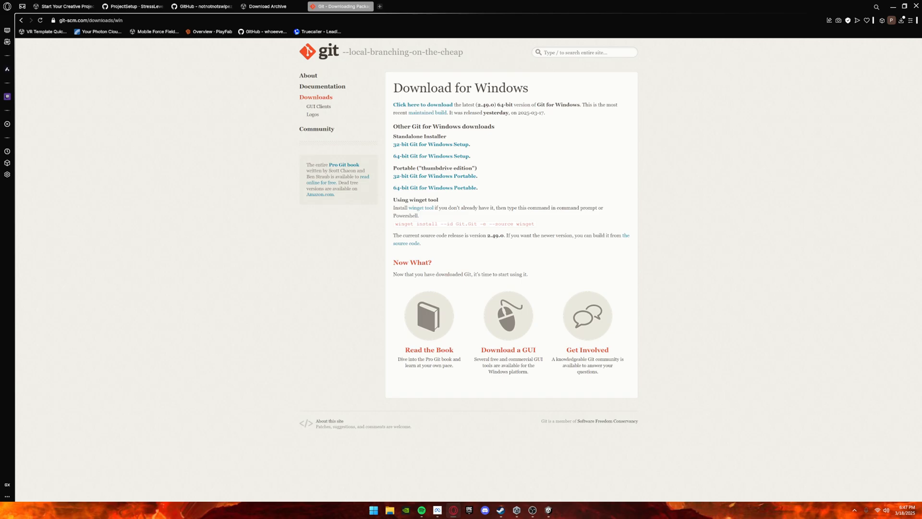
# Step: Return to the Extended Marrow SDK install instructions and its git URL
pyautogui.click(202, 7)
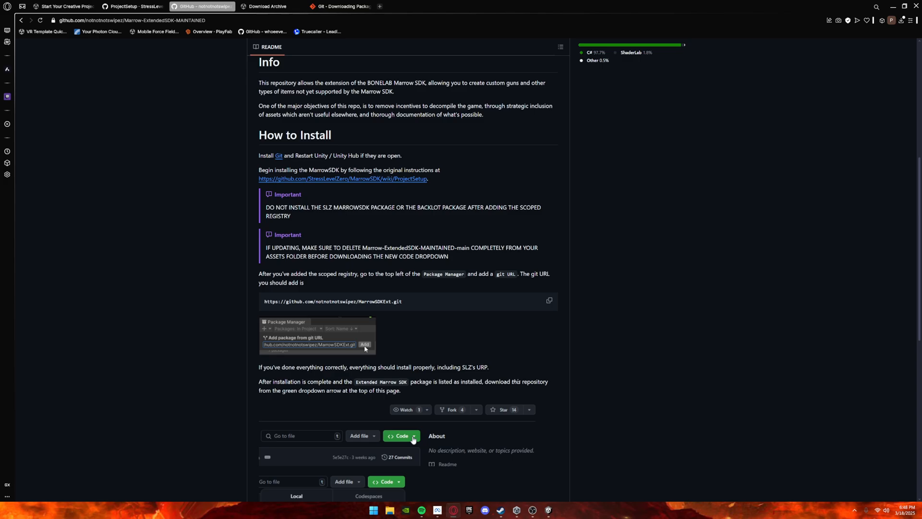
pyautogui.click(548, 300)
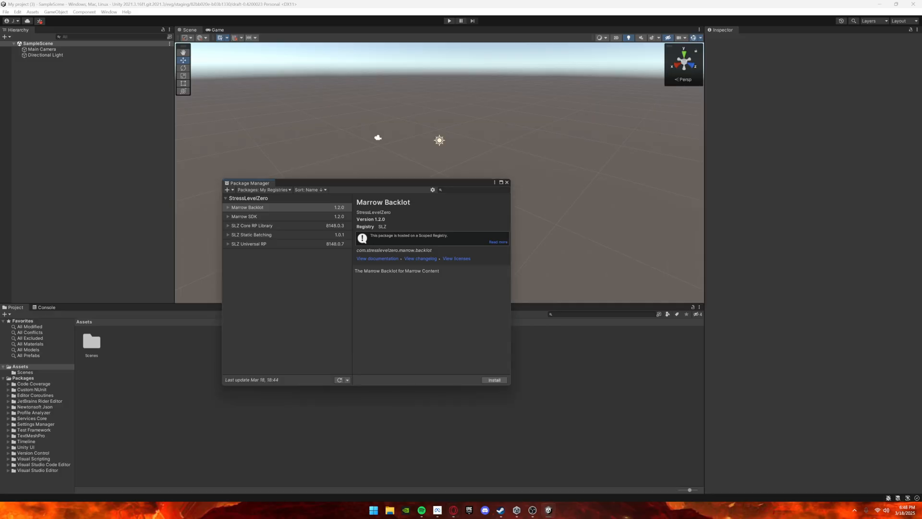
# Step: Add the Extended Marrow SDK package from the repository's git URL
pyautogui.click(227, 189)
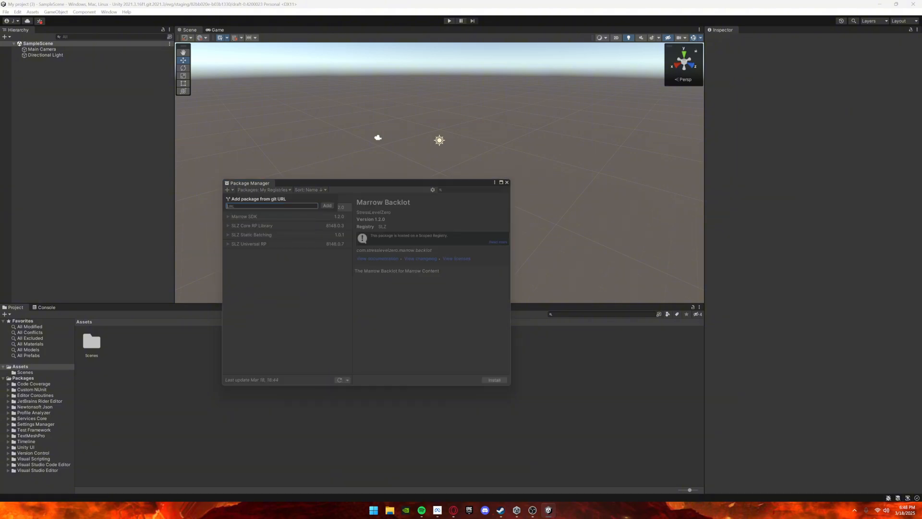
pyautogui.click(327, 205)
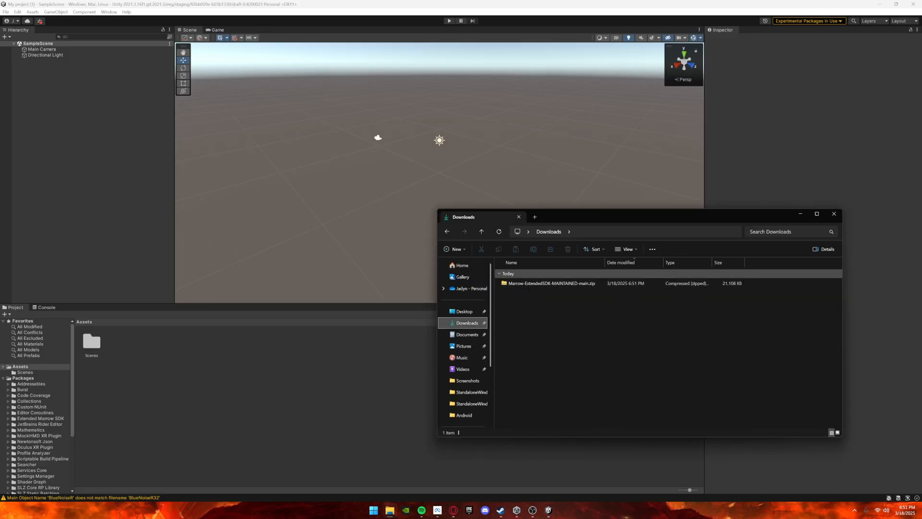
# Step: Extract the Marrow-ExtendedSDK-MAINTAINED-main zip, bring its folder into Assets and close Getting Started
pyautogui.rightClick(550, 283)
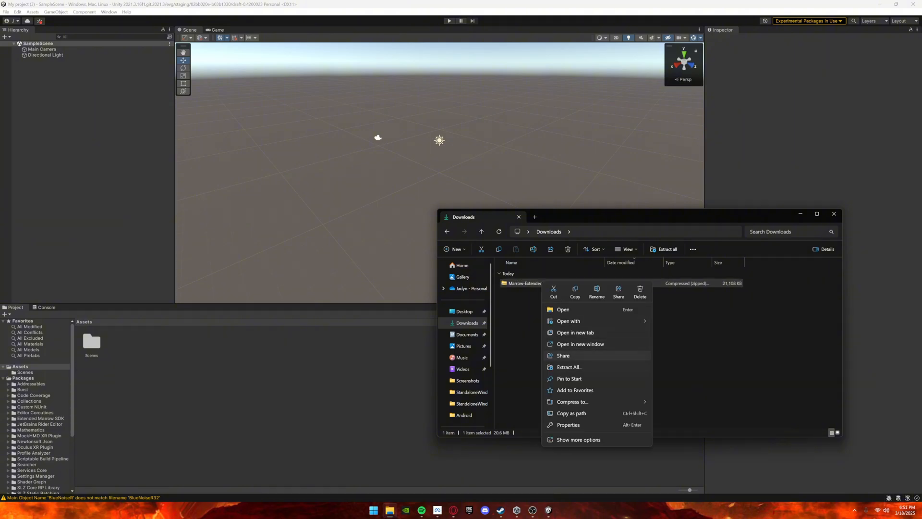
pyautogui.click(569, 367)
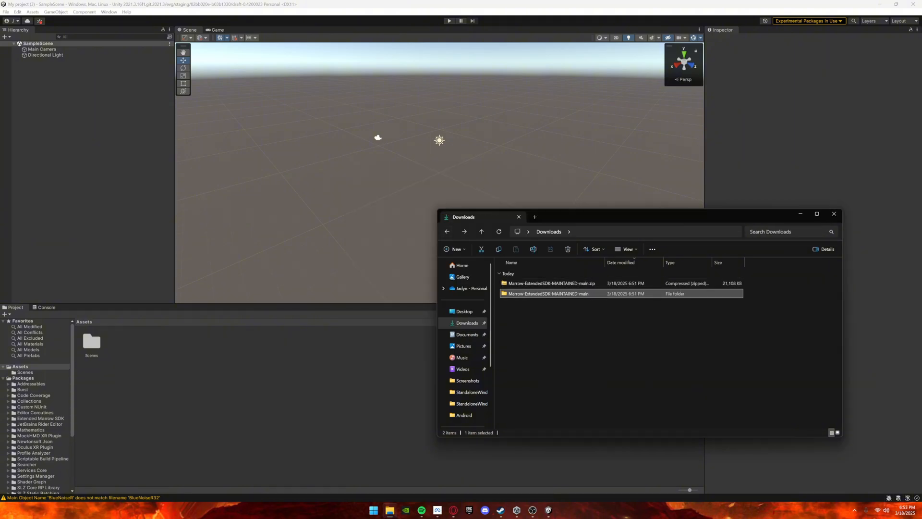
pyautogui.doubleClick(548, 294)
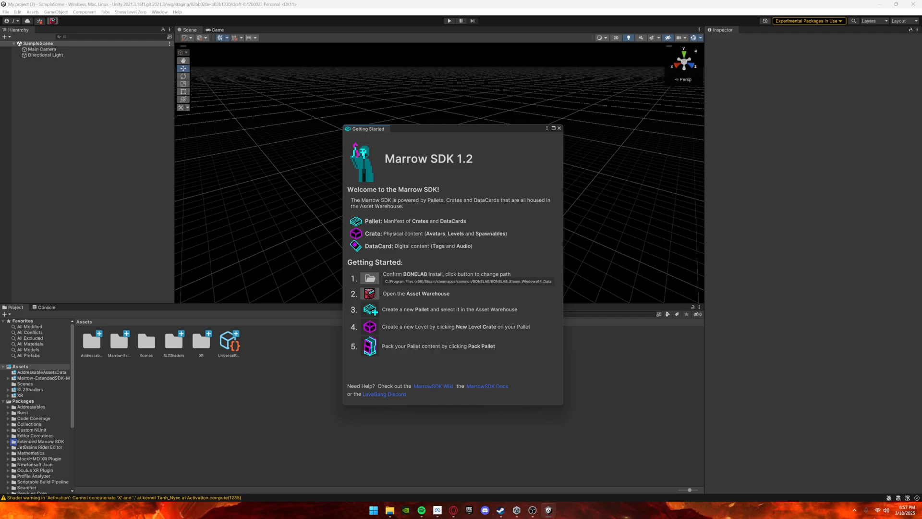
pyautogui.click(558, 129)
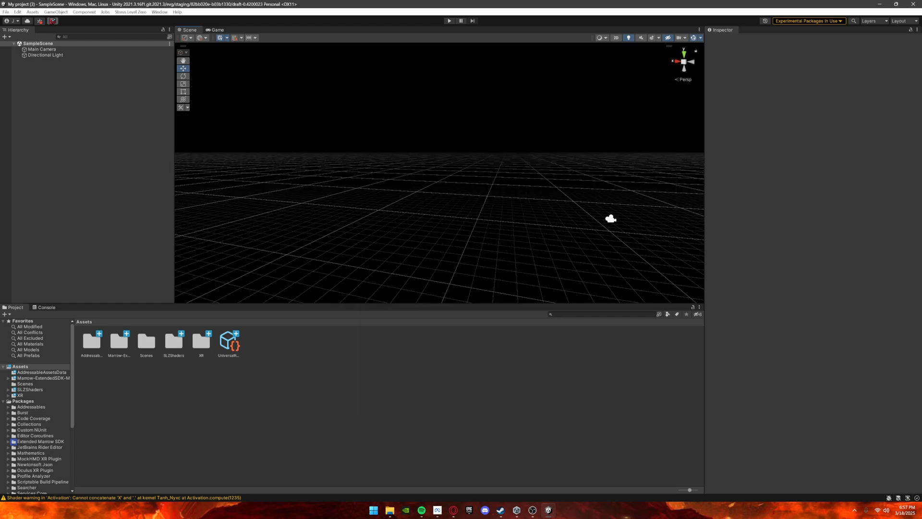